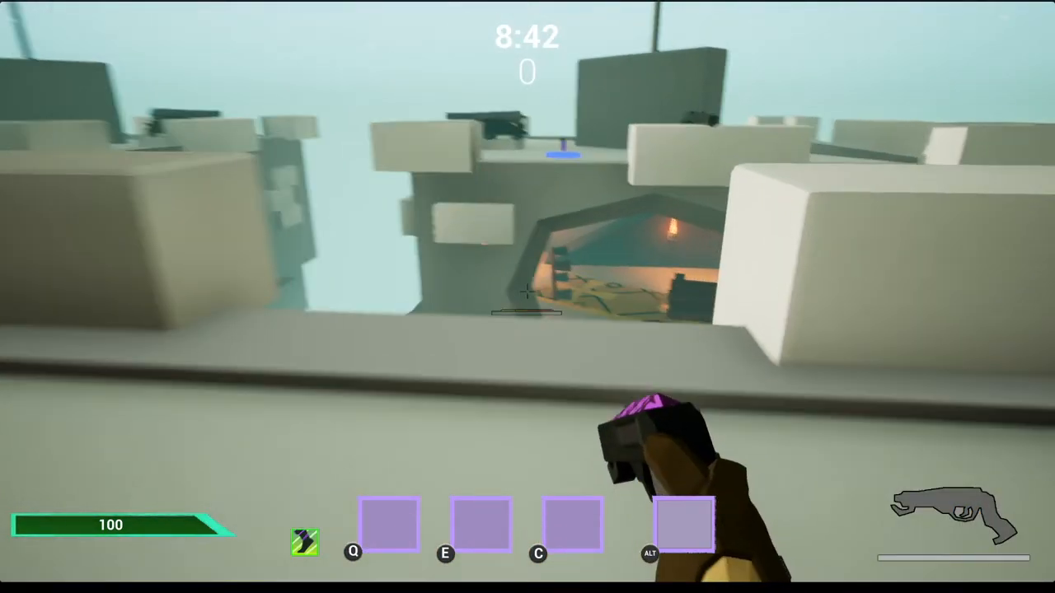
pyautogui.moveTo(528, 296)
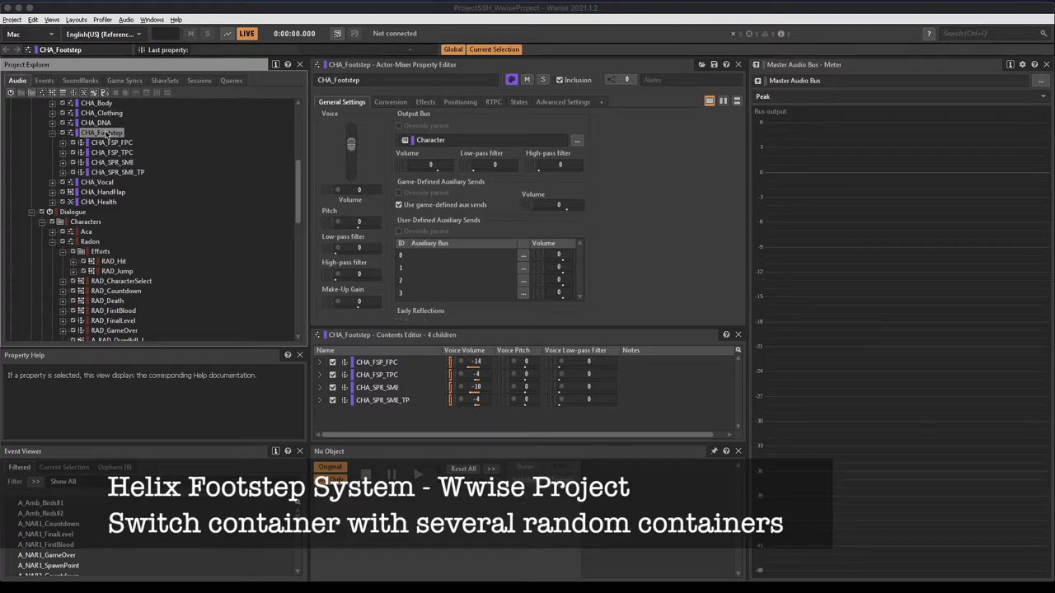
# Expand CHA_FSP_FPC and its Concrete container to list A_FS_Concrete01–04.
pyautogui.click(111, 143)
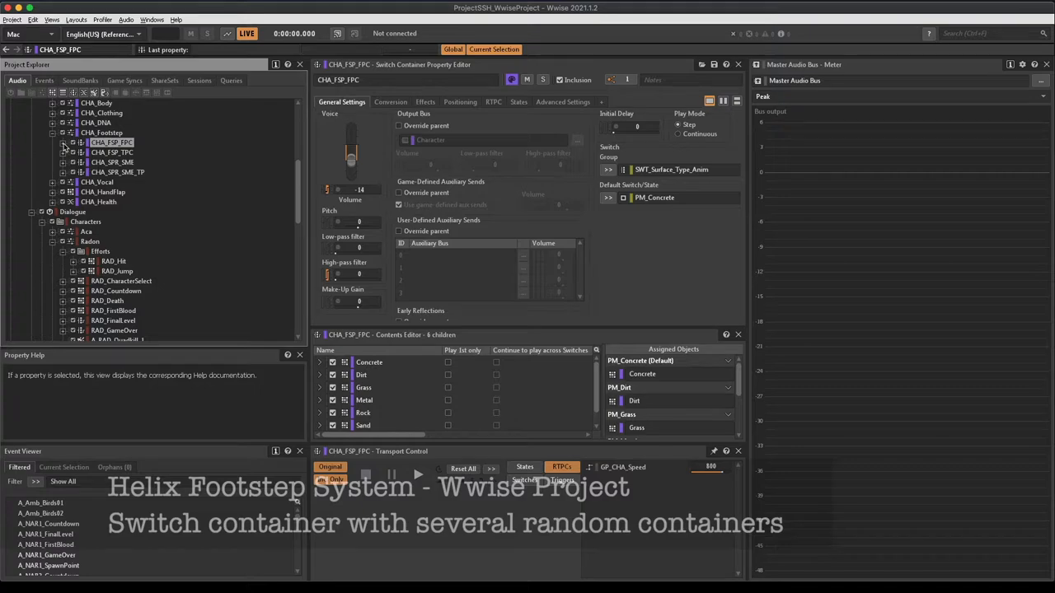
pyautogui.click(64, 143)
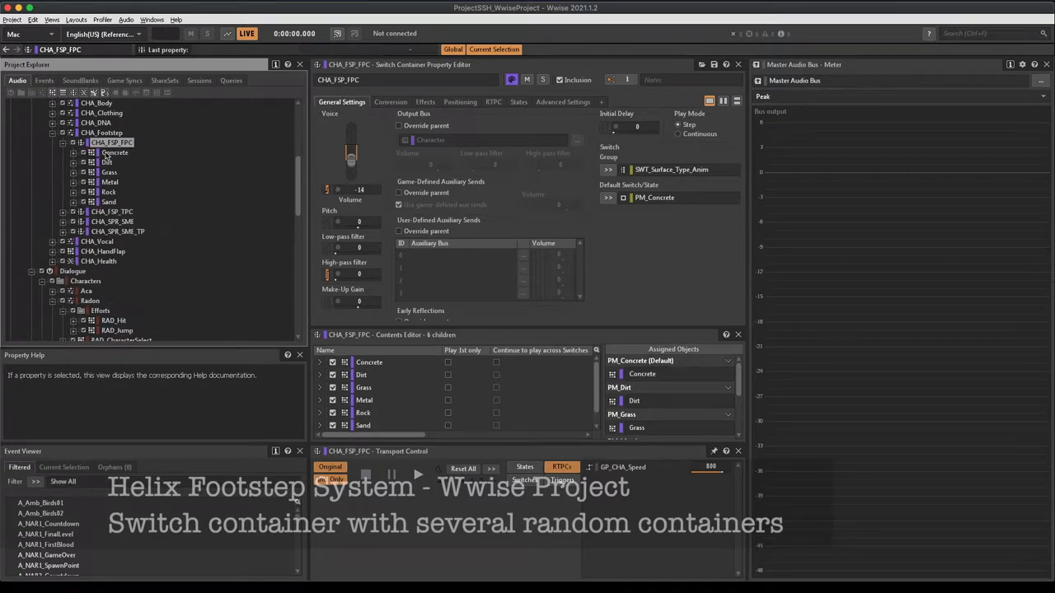
pyautogui.click(115, 152)
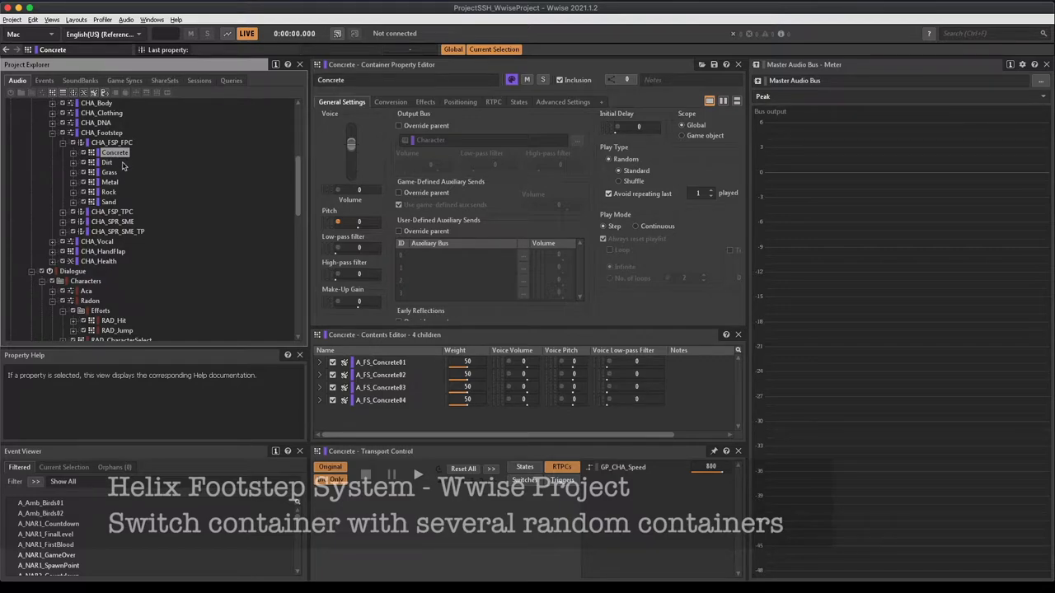
pyautogui.click(73, 153)
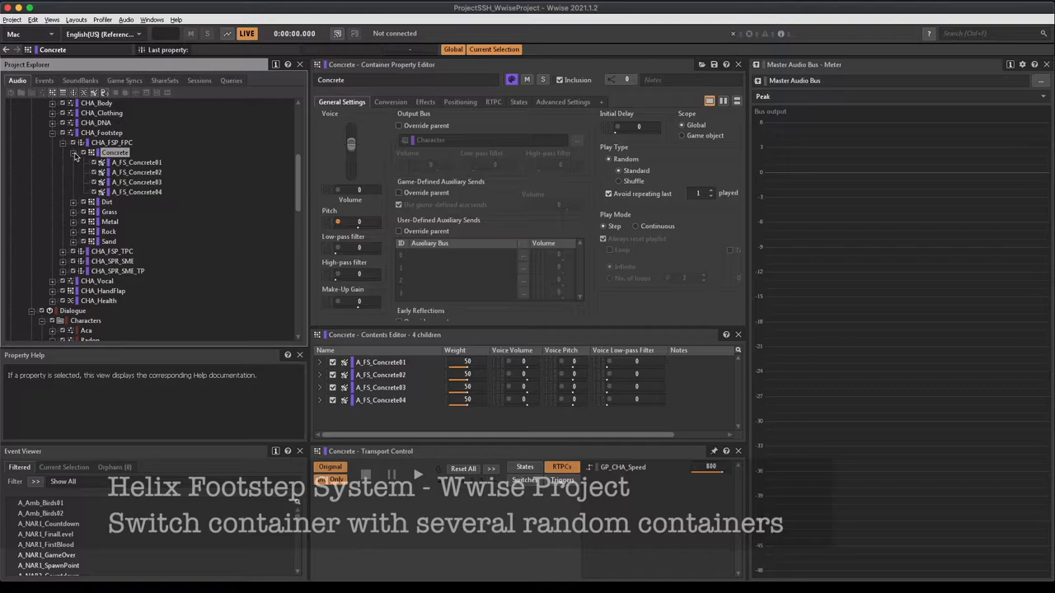
pyautogui.moveTo(335, 184)
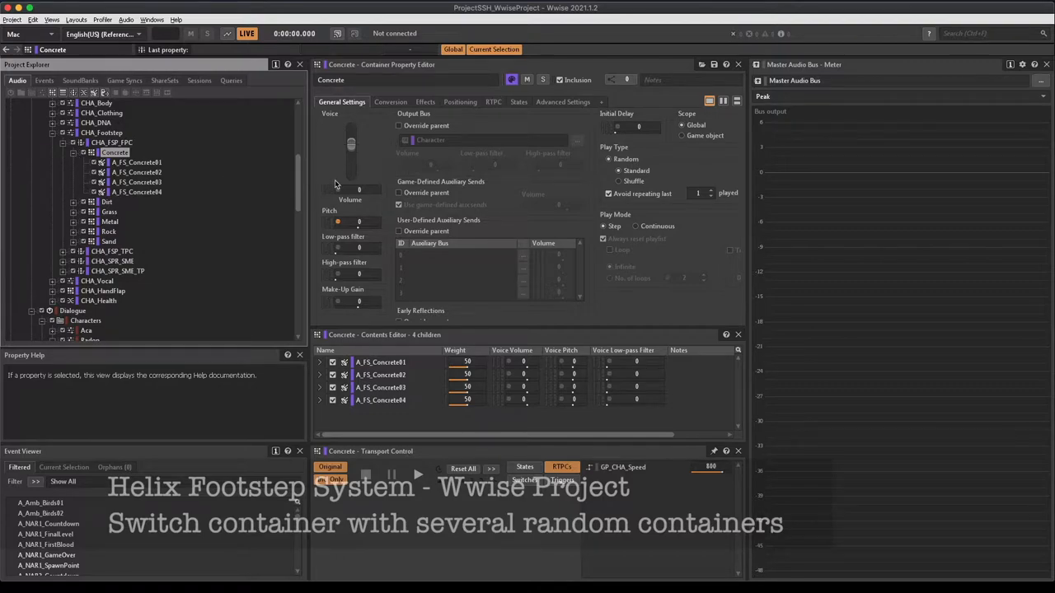
# Check Concrete's pitch randomizer range of 0–200, then close the randomizer settings.
pyautogui.click(337, 221)
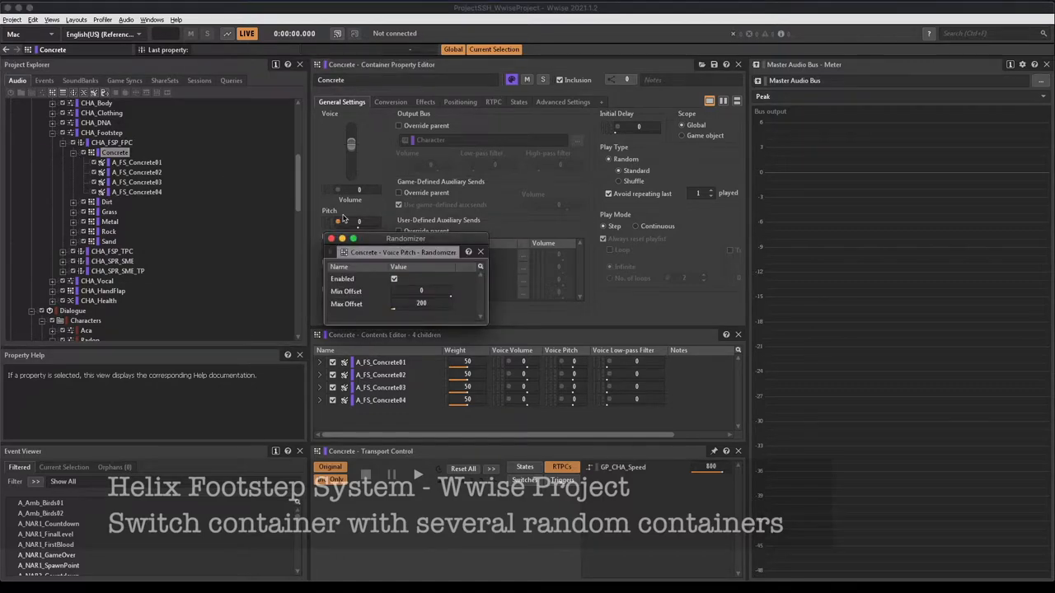
pyautogui.click(417, 474)
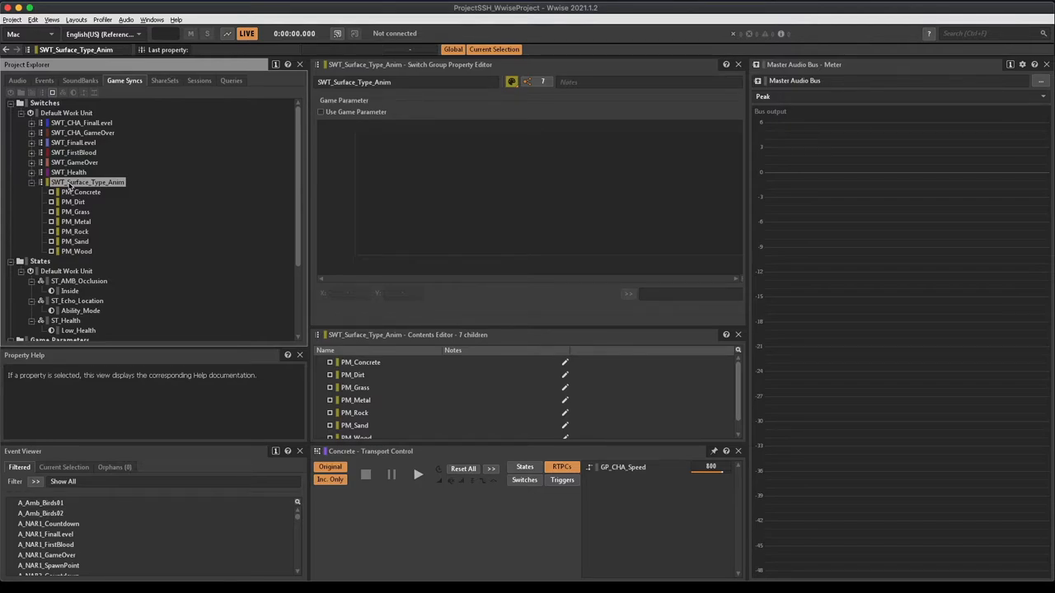
pyautogui.moveTo(82, 202)
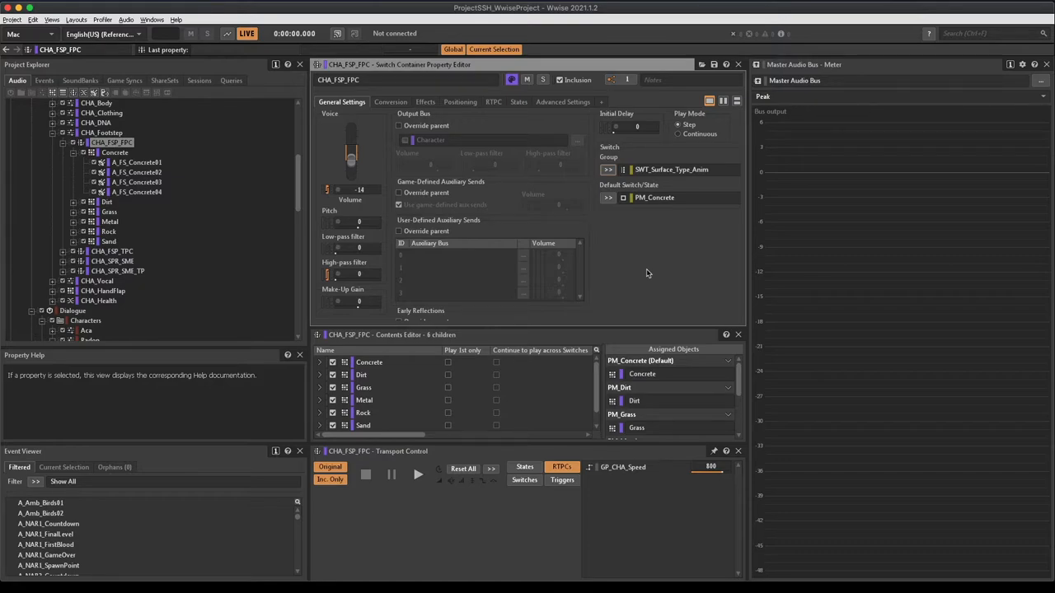
# Inspect GP_CHA_Speed's 0–1000 range, then reselect CHA_FSP_FPC to view its RTPC curves.
pyautogui.click(124, 80)
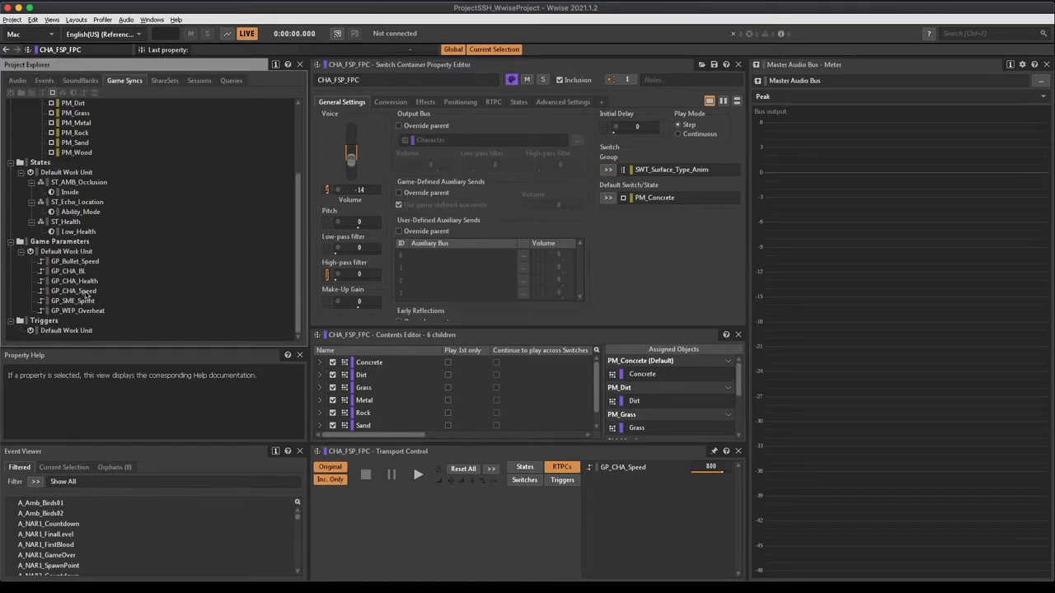
pyautogui.click(73, 291)
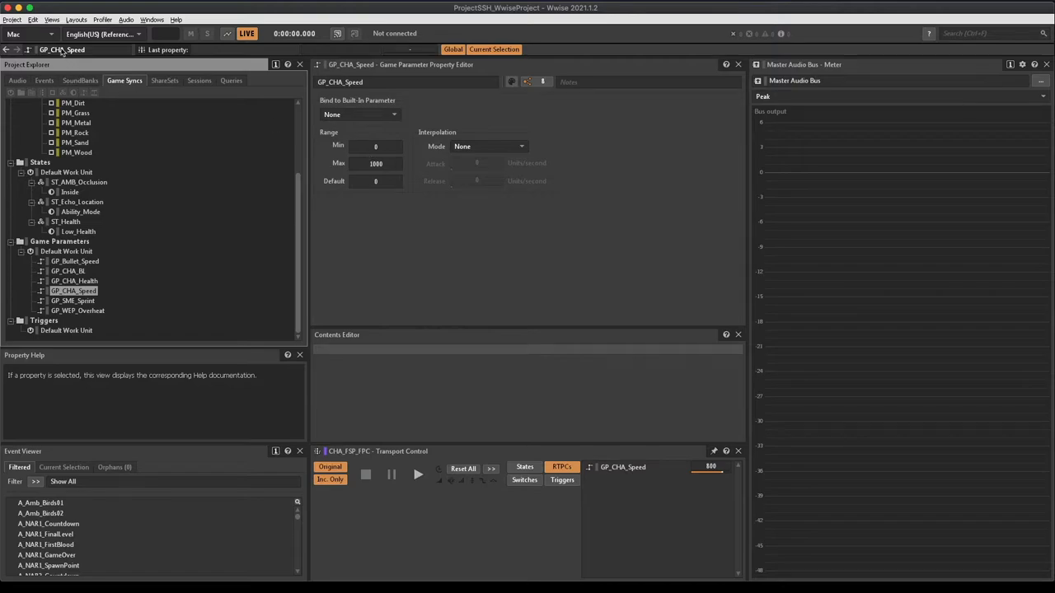
pyautogui.click(17, 80)
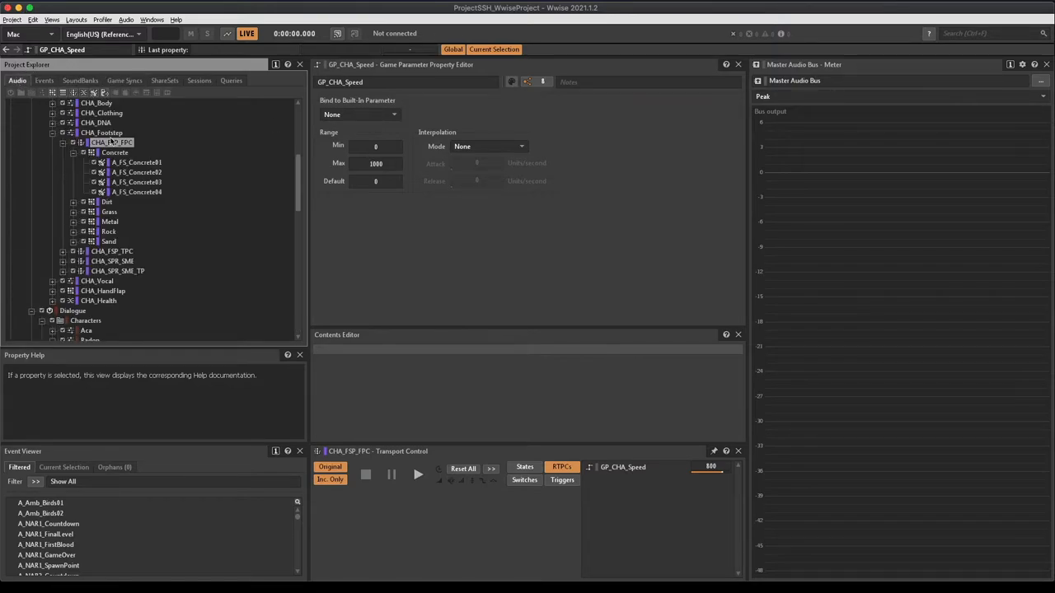
pyautogui.click(111, 143)
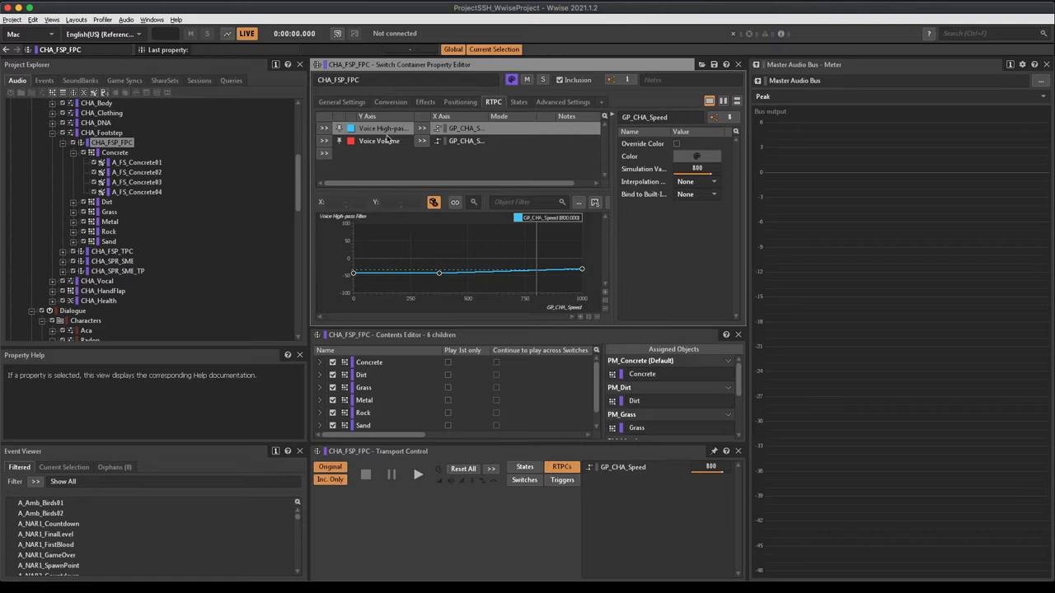
# Show the Voice Volume speed curve, then select CHA_FSP_TPC with its six surface children.
pyautogui.click(379, 141)
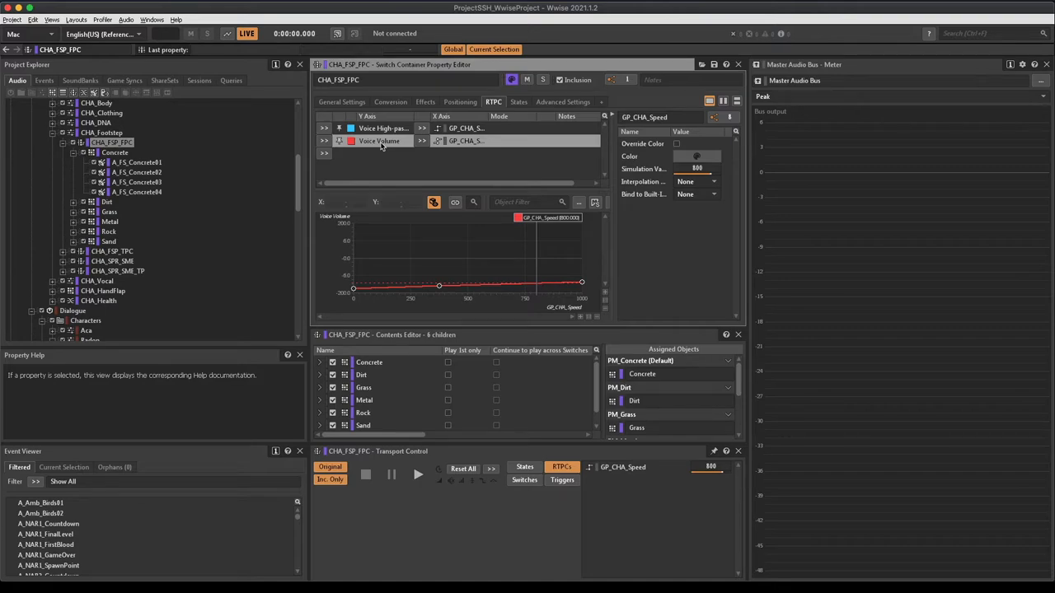
pyautogui.click(341, 102)
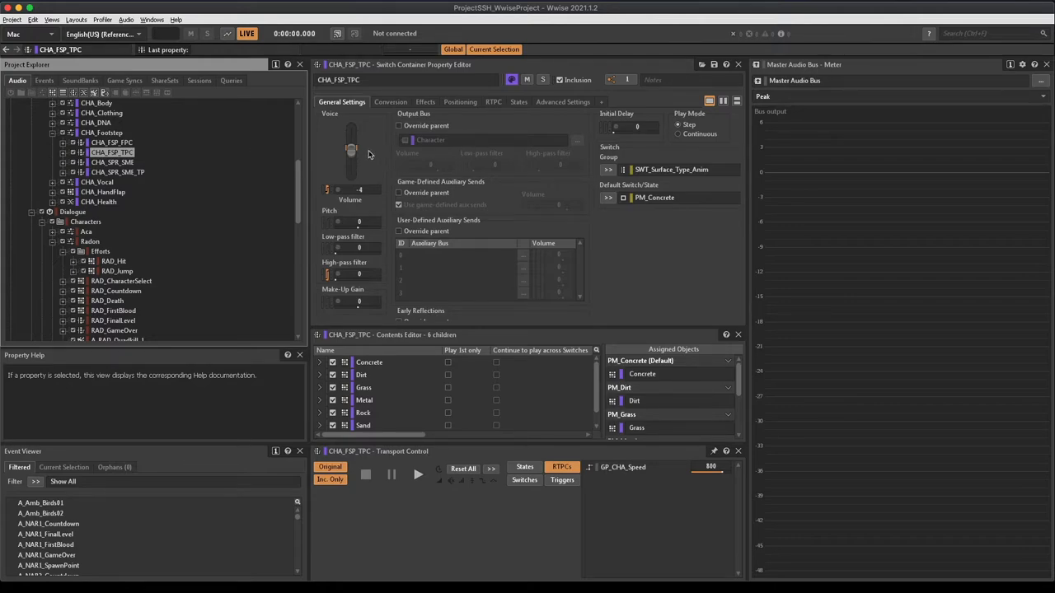
pyautogui.moveTo(196, 157)
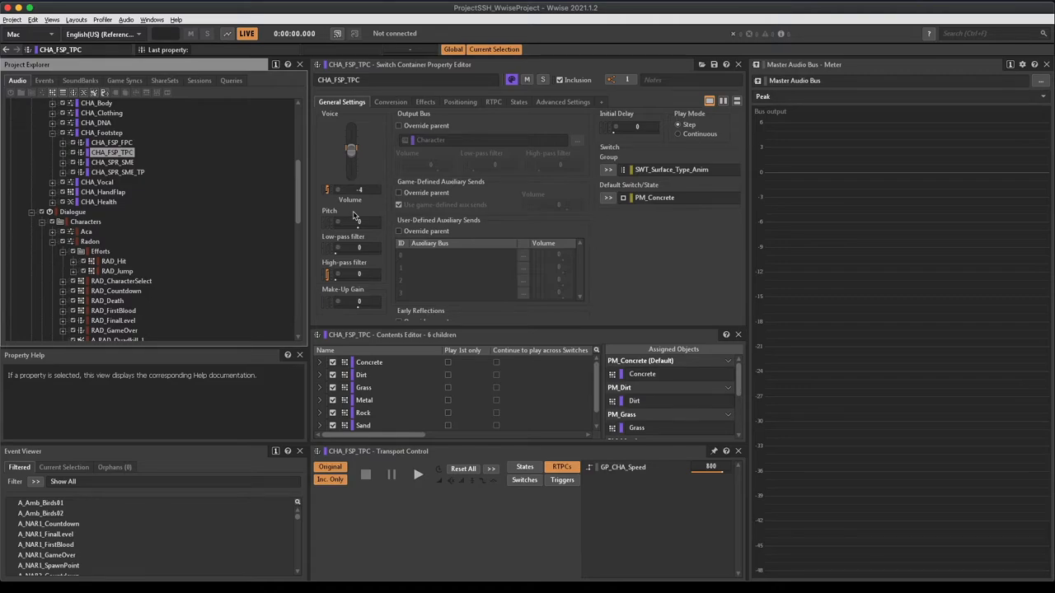
pyautogui.click(116, 162)
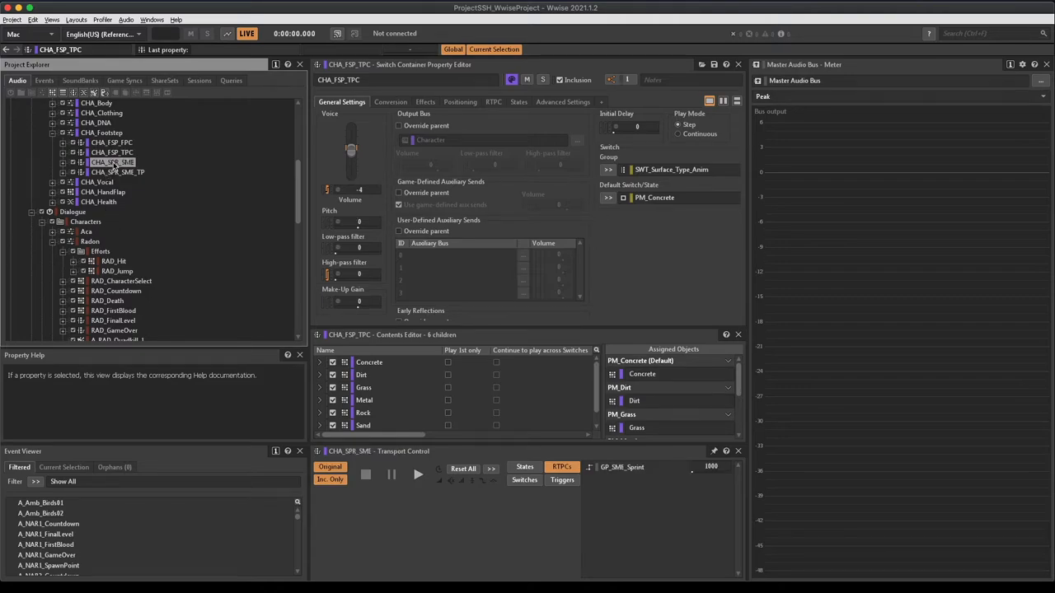
# Expand CHA_SPR_SME's four concrete sprint sounds, then view GP_SME_Sprint's 1000–1400 range.
pyautogui.click(113, 163)
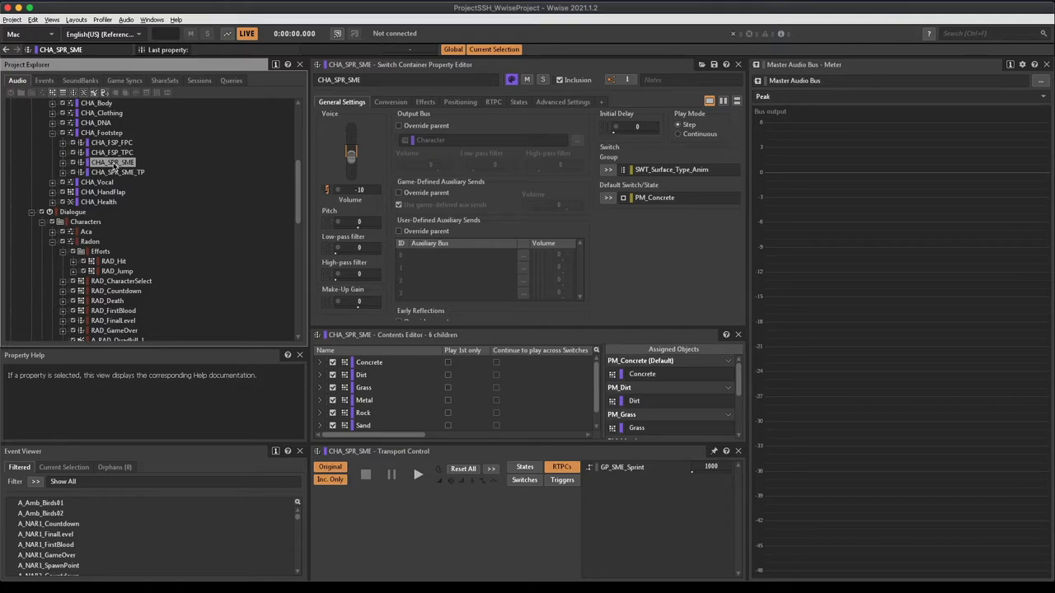
pyautogui.click(63, 162)
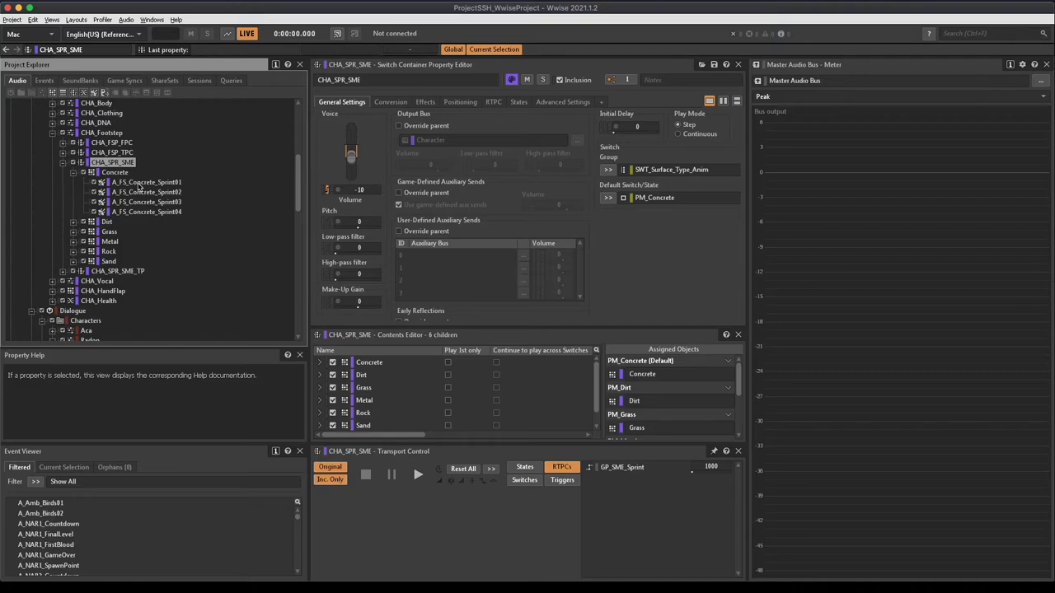
pyautogui.click(125, 80)
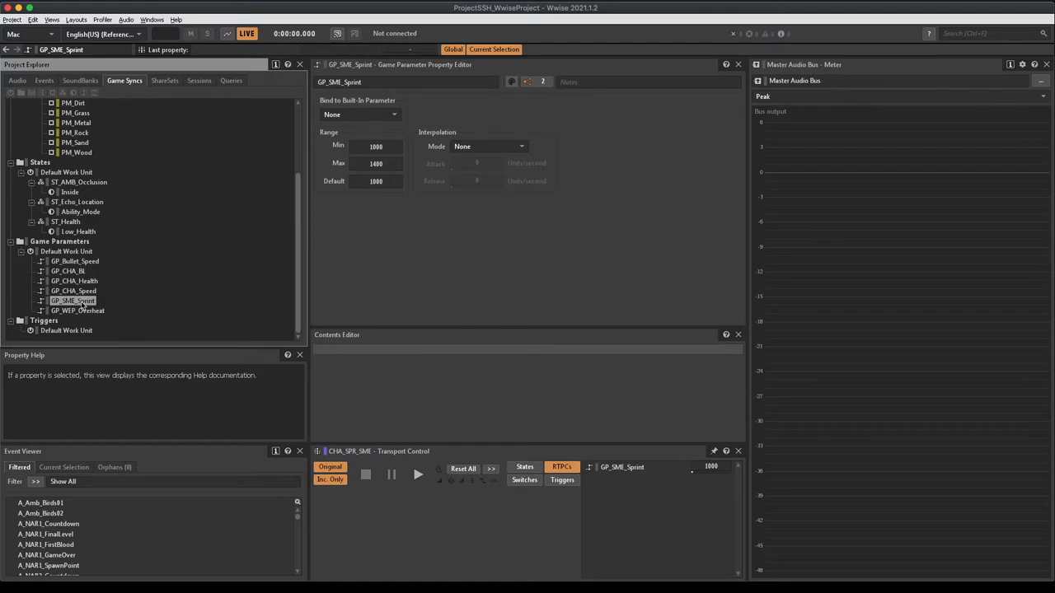
# Reselect CHA_SPR_SME to show its Voice Volume curve rising across GP_SME_Sprint 1000–1400.
pyautogui.click(17, 80)
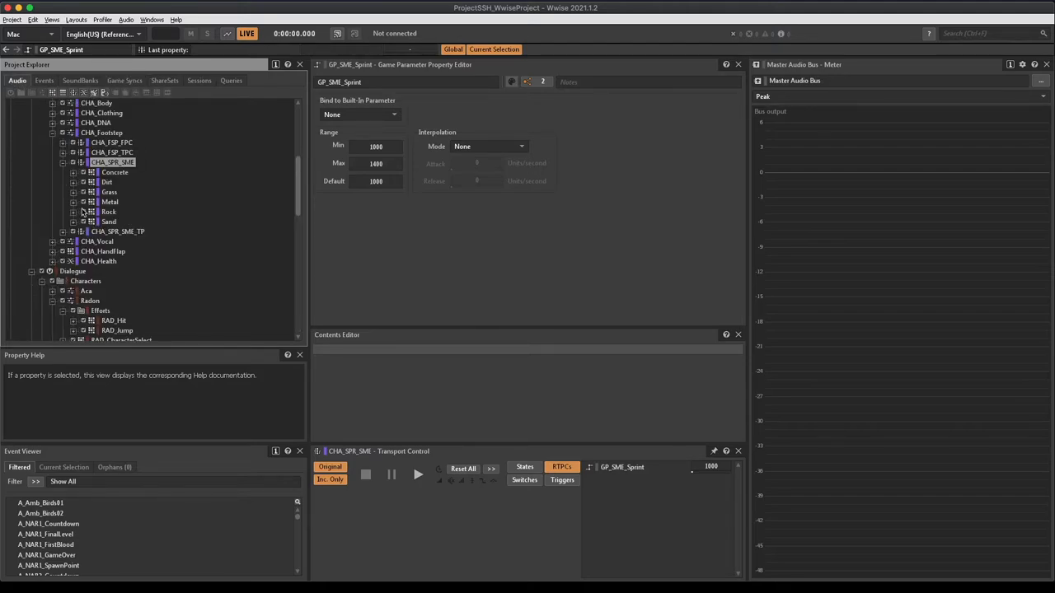
pyautogui.click(113, 161)
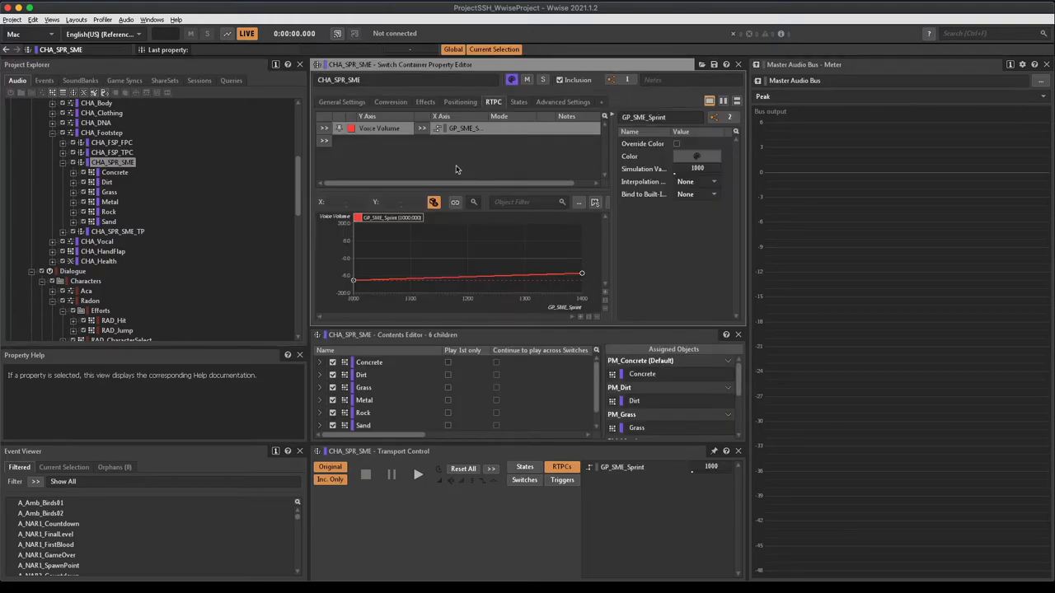
pyautogui.moveTo(61, 150)
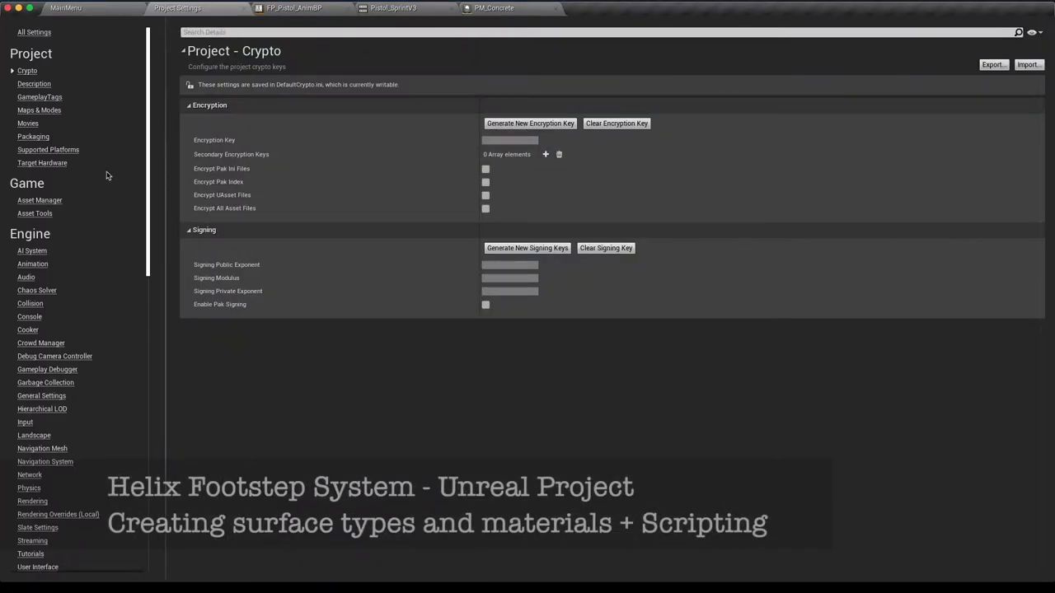
# Open Engine > Physics settings and scroll to surface types Grass, Dirt, Rock, Concrete, Metal, Sand, Wood.
pyautogui.click(29, 488)
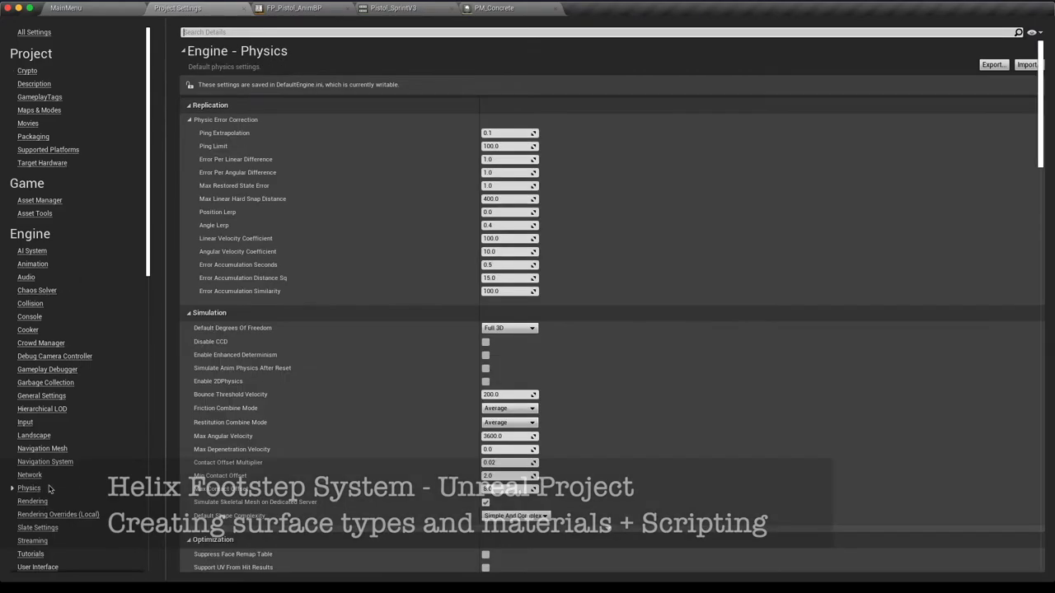
pyautogui.scroll(-3)
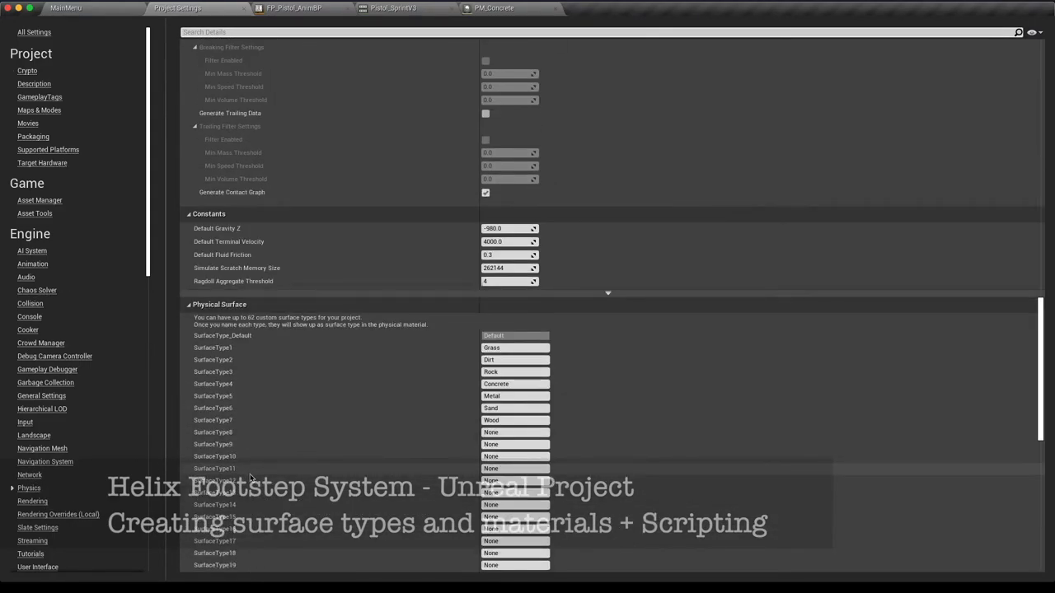
pyautogui.scroll(-3)
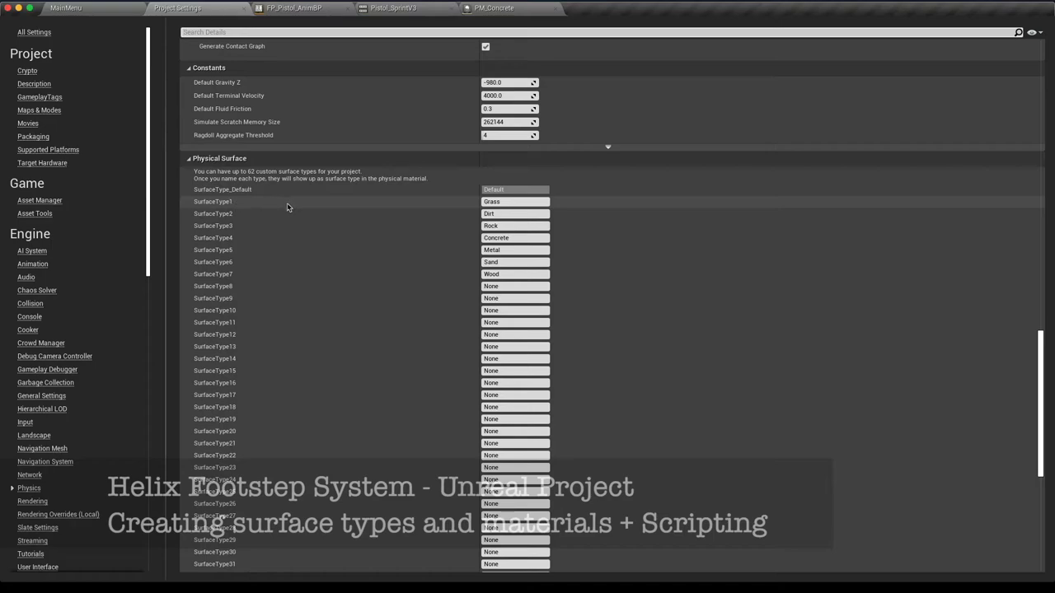
pyautogui.click(515, 214)
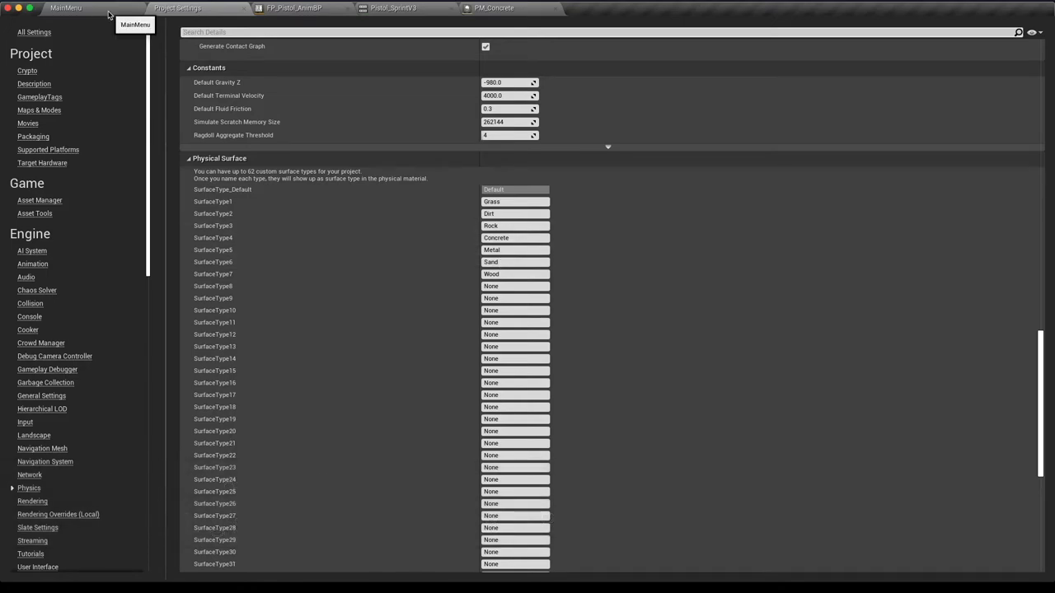
# Confirm PM_Concrete's surface type is Concrete, then open the Mat_PolygonScifi_01_A material.
pyautogui.click(66, 7)
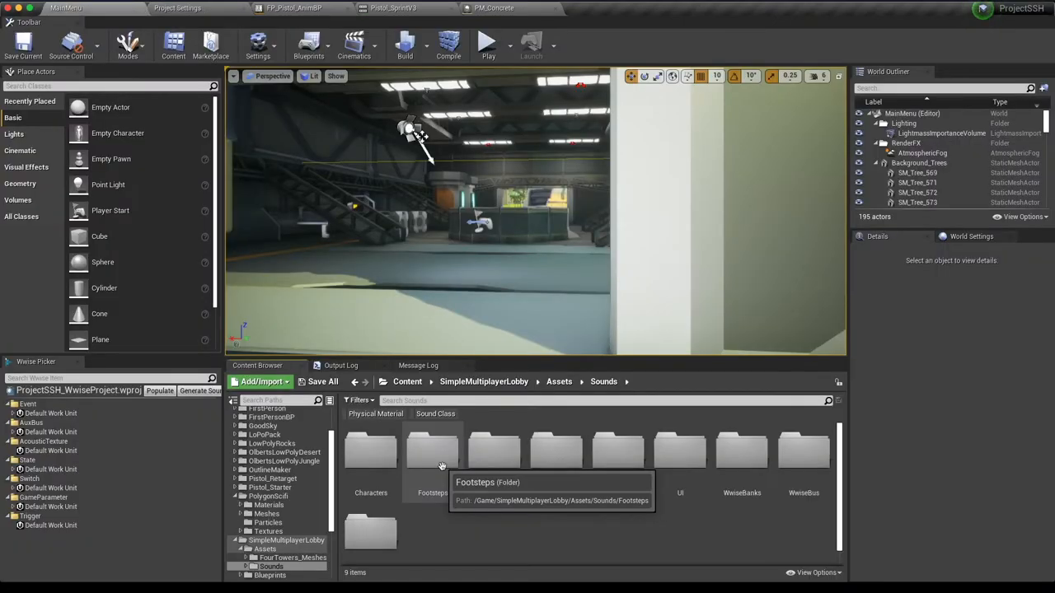
pyautogui.doubleClick(433, 452)
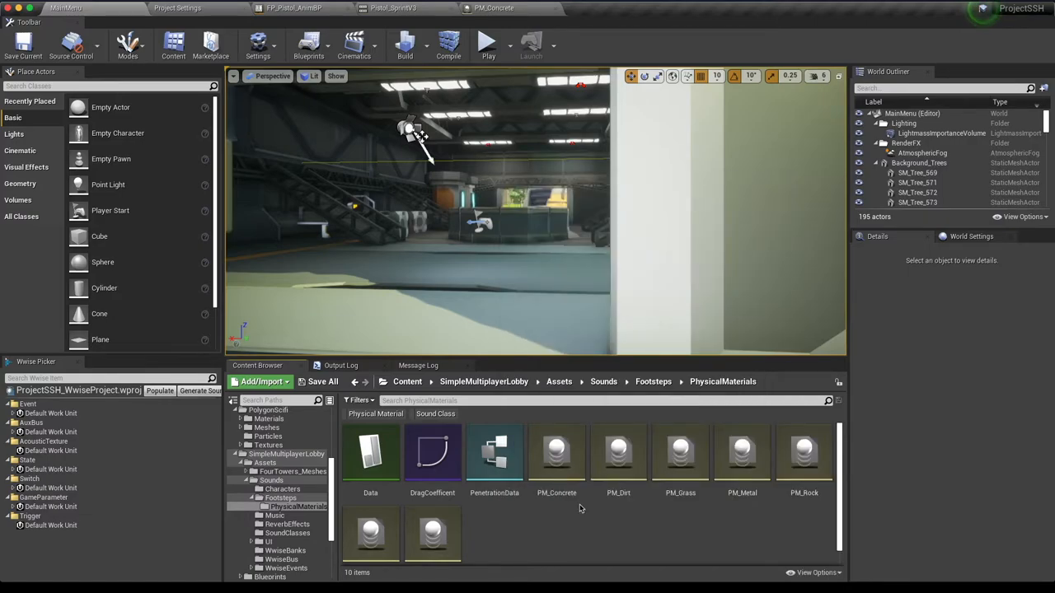
pyautogui.doubleClick(557, 453)
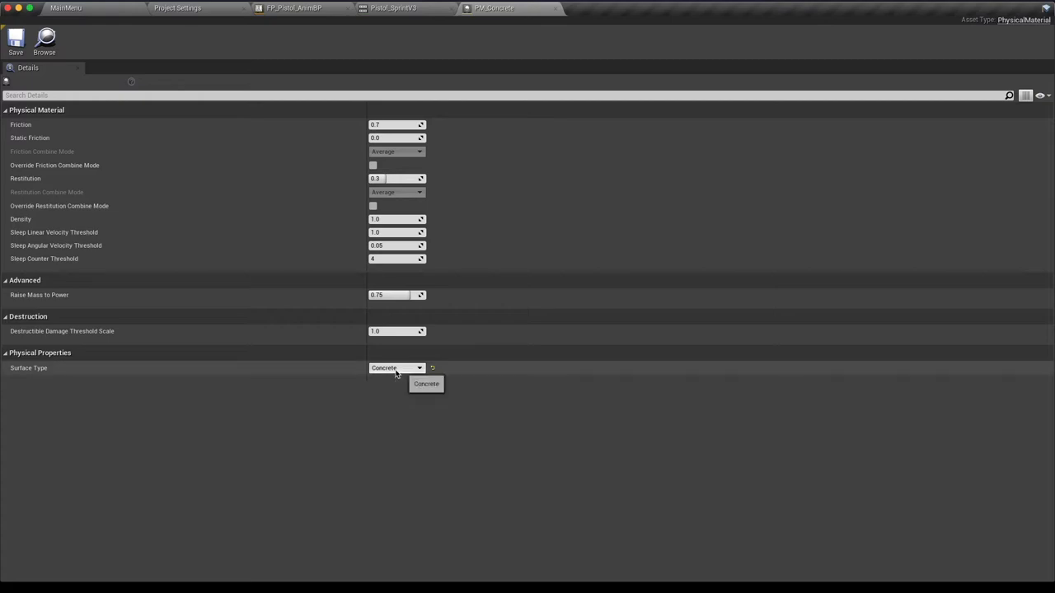
pyautogui.click(395, 367)
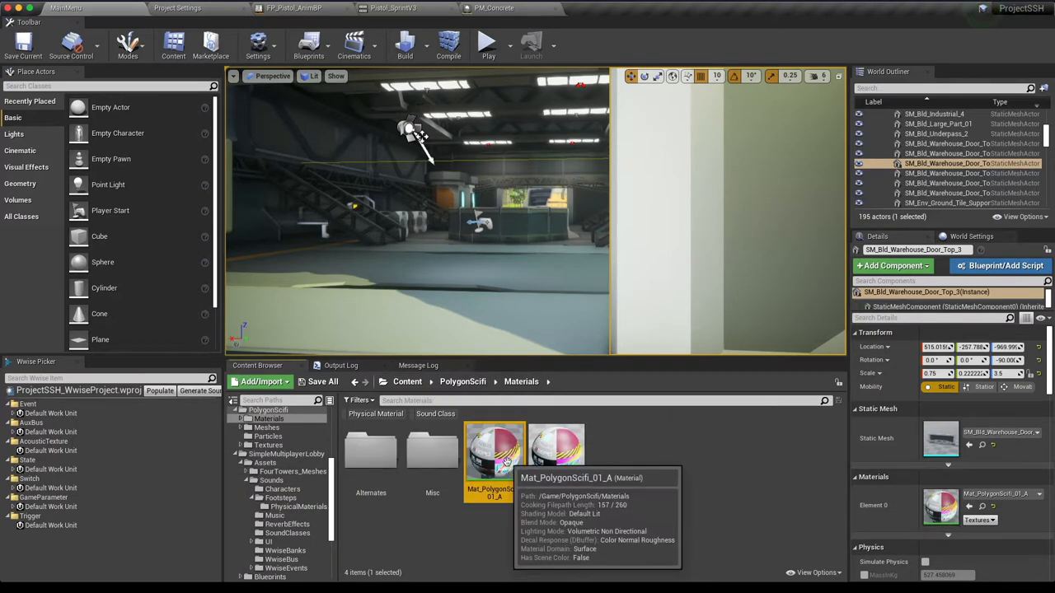
pyautogui.doubleClick(494, 449)
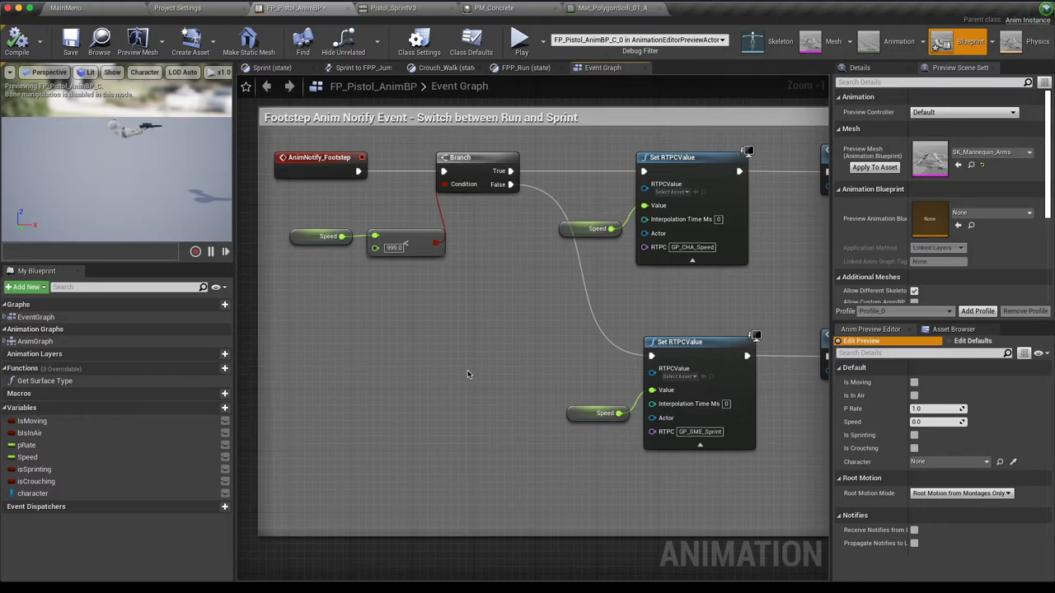
pyautogui.moveTo(396, 371)
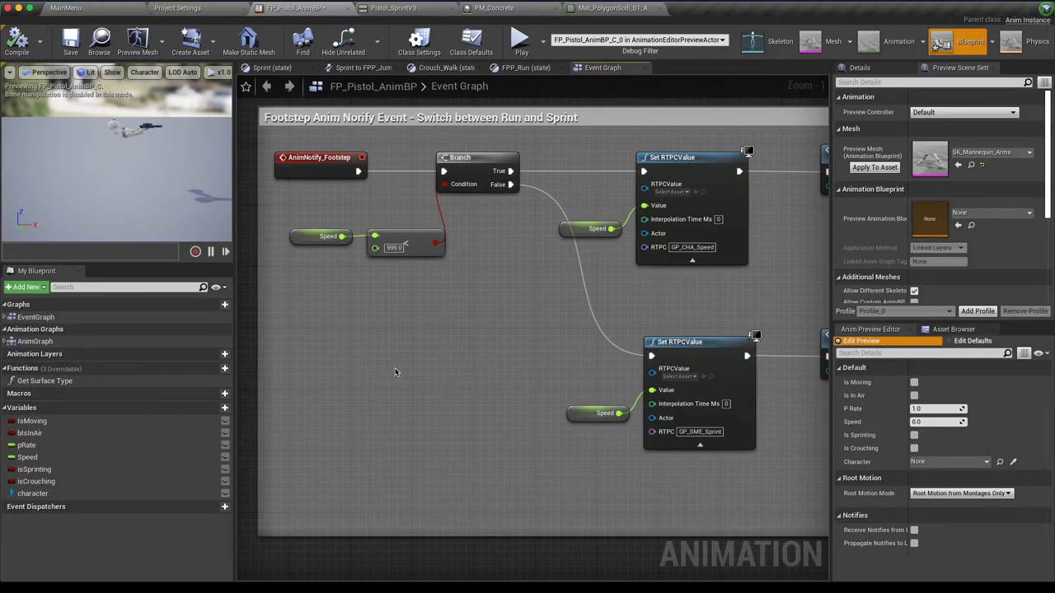
pyautogui.click(393, 8)
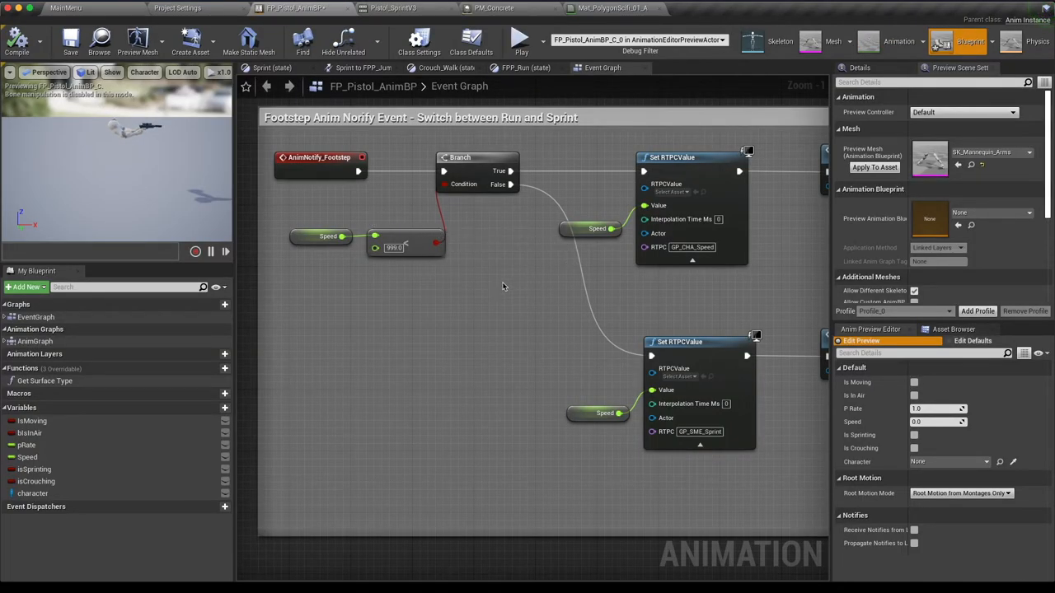
pyautogui.moveTo(474, 265)
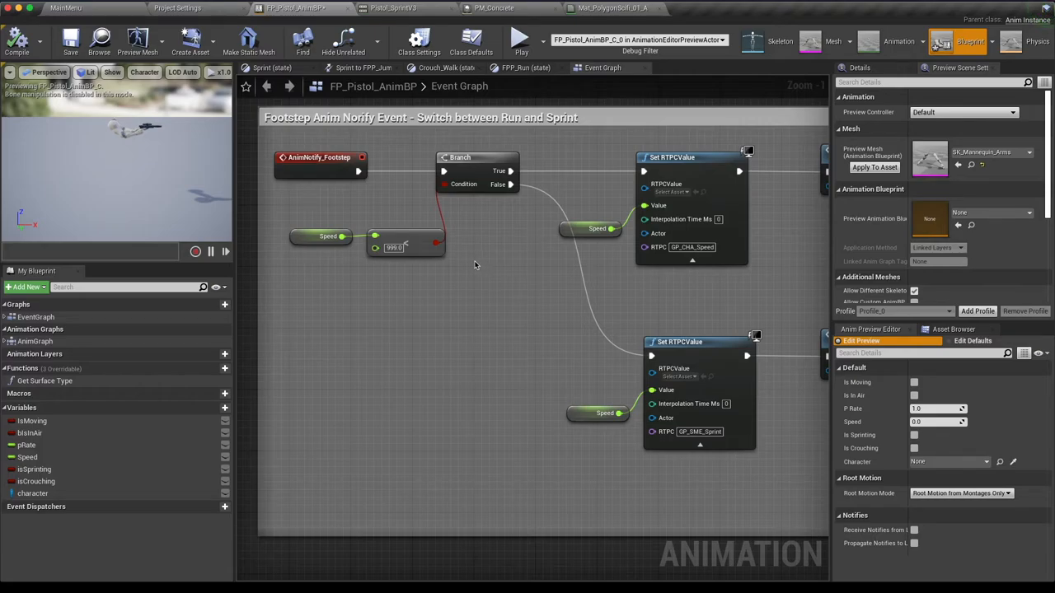
pyautogui.moveTo(472, 309)
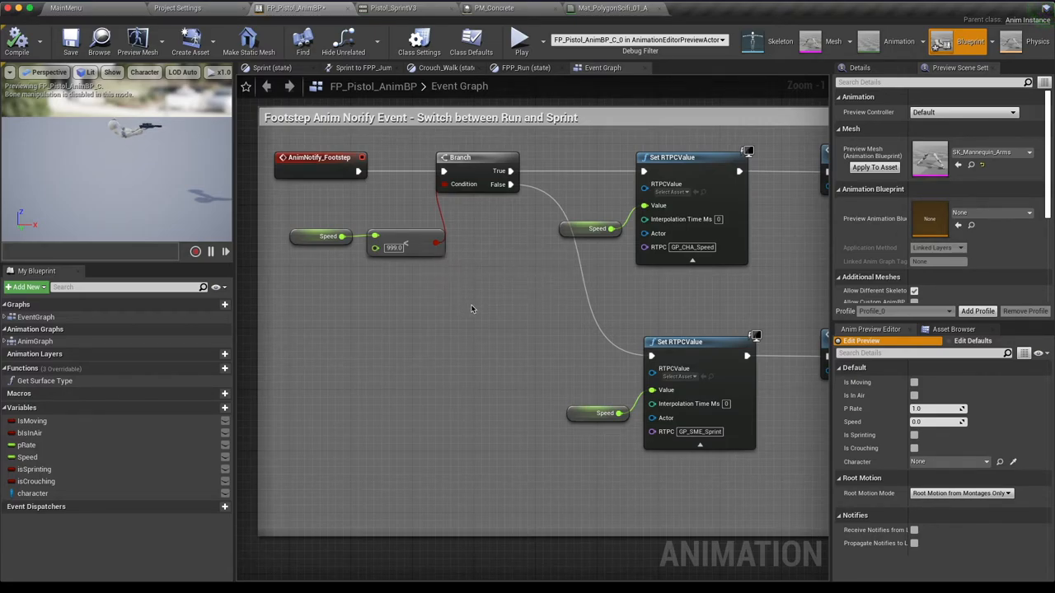
pyautogui.moveTo(470, 309)
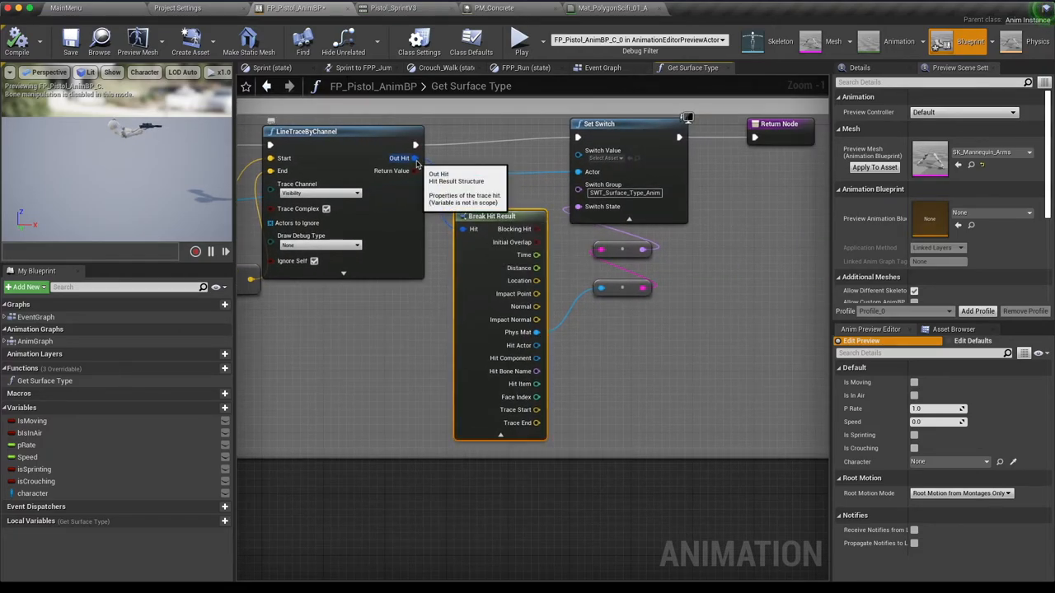
pyautogui.moveTo(571, 328)
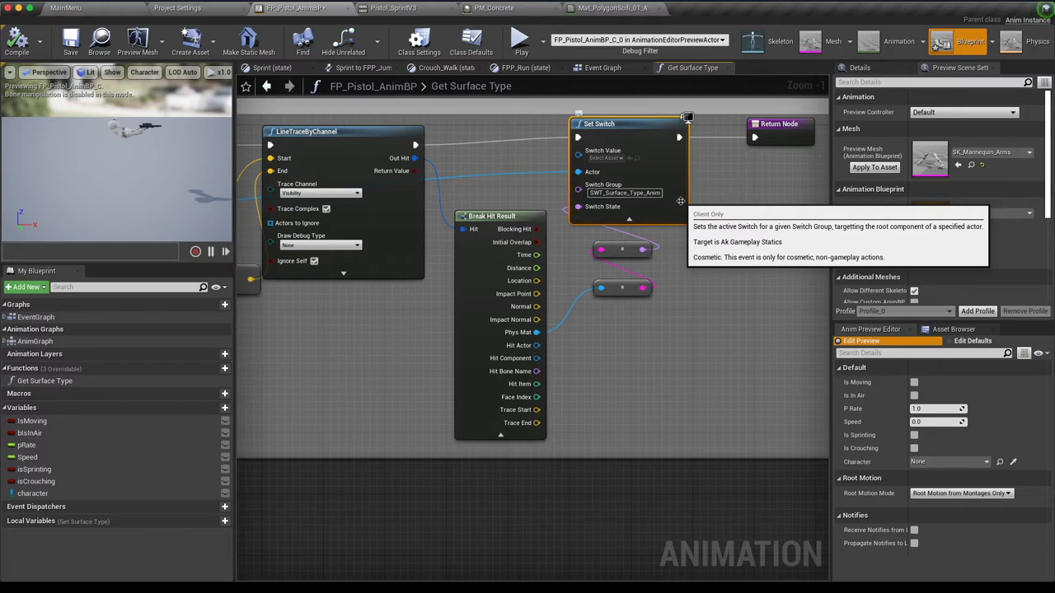
# Open the Get Surface Type graph showing its LineTraceByChannel and Set Switch nodes.
pyautogui.click(602, 68)
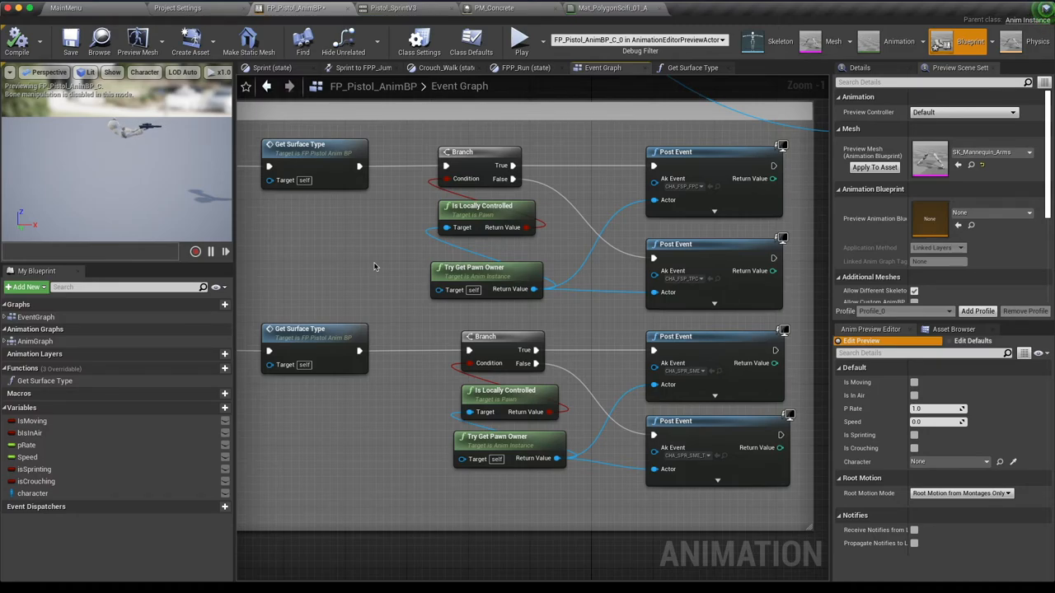
pyautogui.moveTo(354, 287)
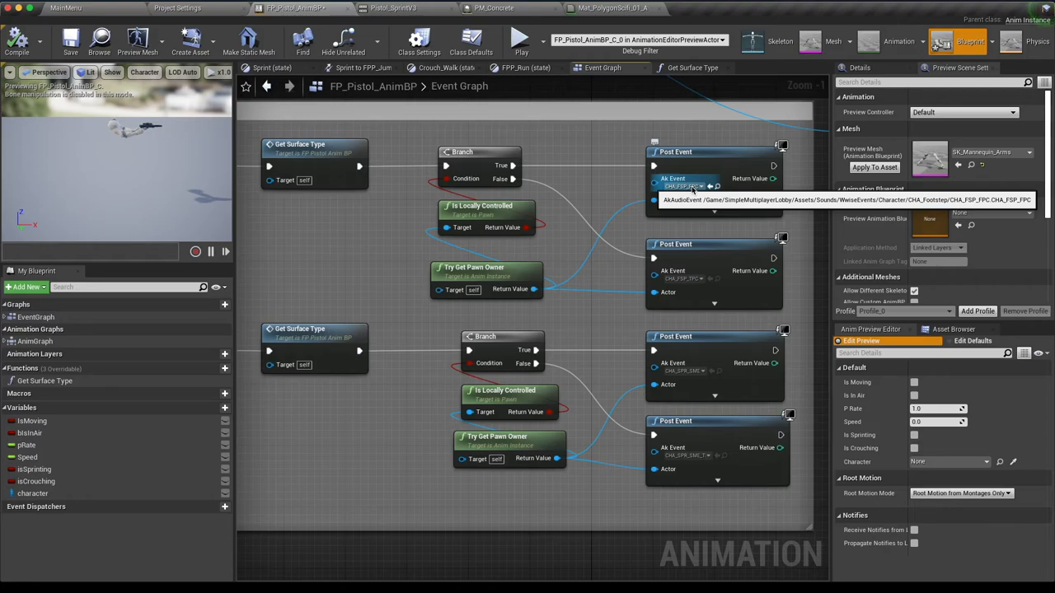
pyautogui.moveTo(697, 205)
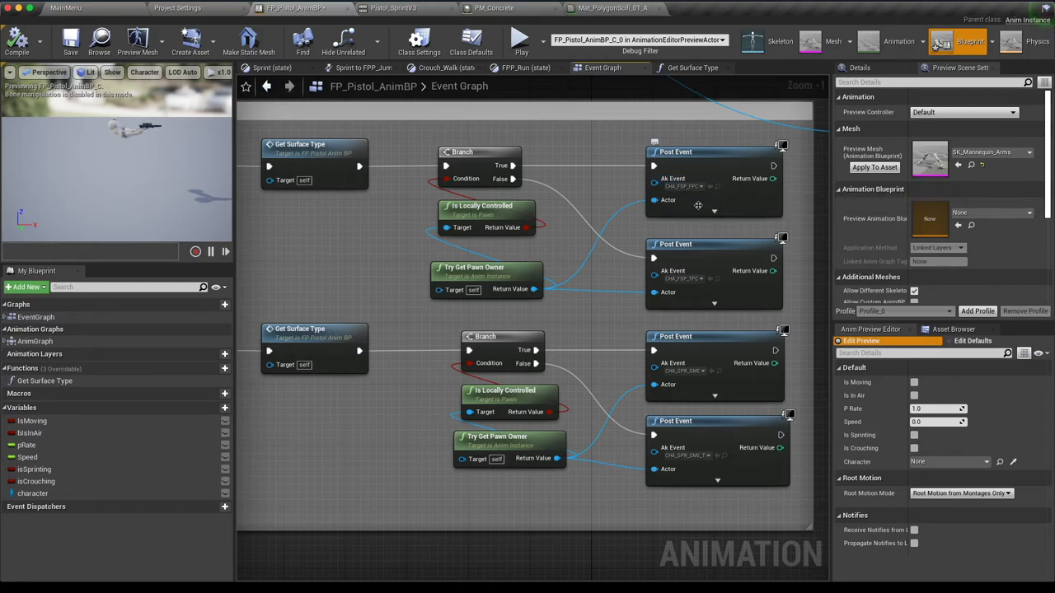
pyautogui.moveTo(676, 244)
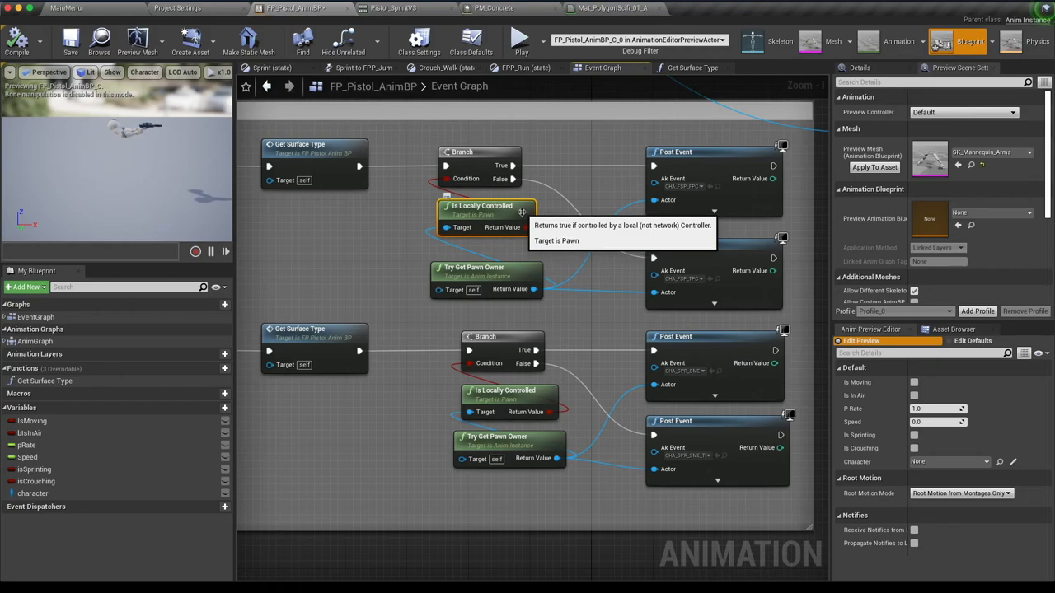
pyautogui.moveTo(551, 253)
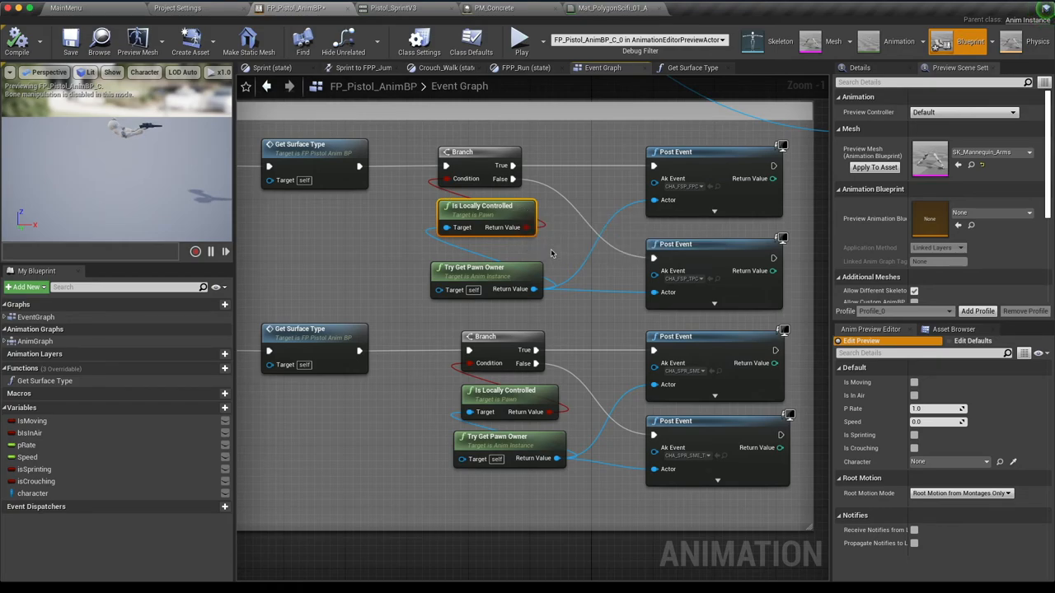
pyautogui.moveTo(310, 262)
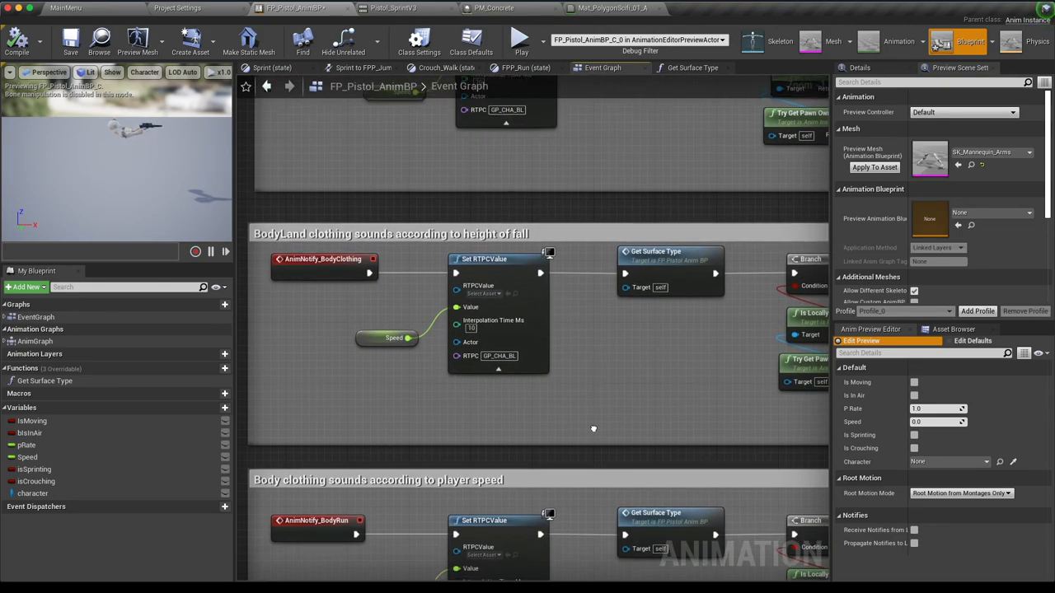
# Scroll the Event Graph down to the BodyLand, Body clothing and Jump sounds comments.
pyautogui.scroll(-3)
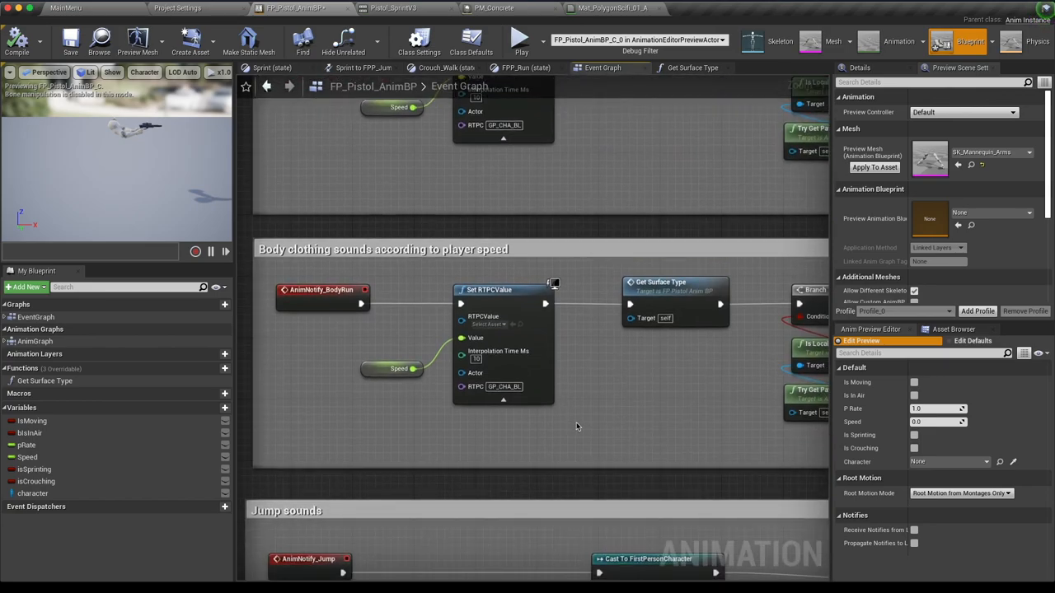